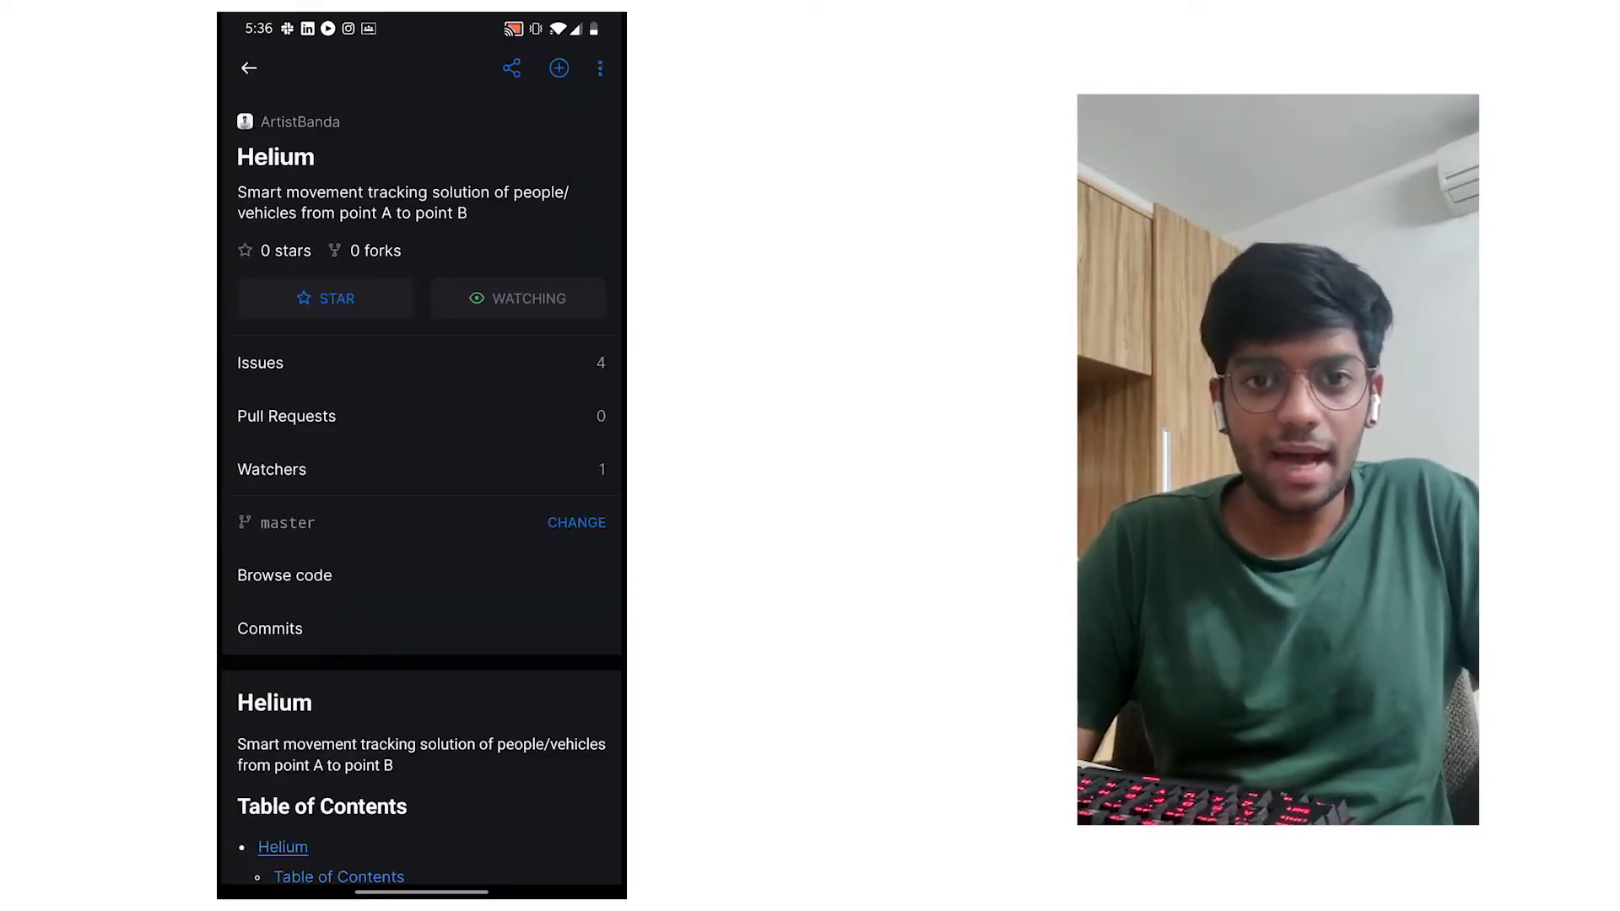
Scroll the Helium README past Table of Contents, FrontEnd screenshots, Vehicle Tagging and Speed Detection to Animal Tagging
{"action": "scroll", "scroll_direction": "down", "scroll_amount": 3}
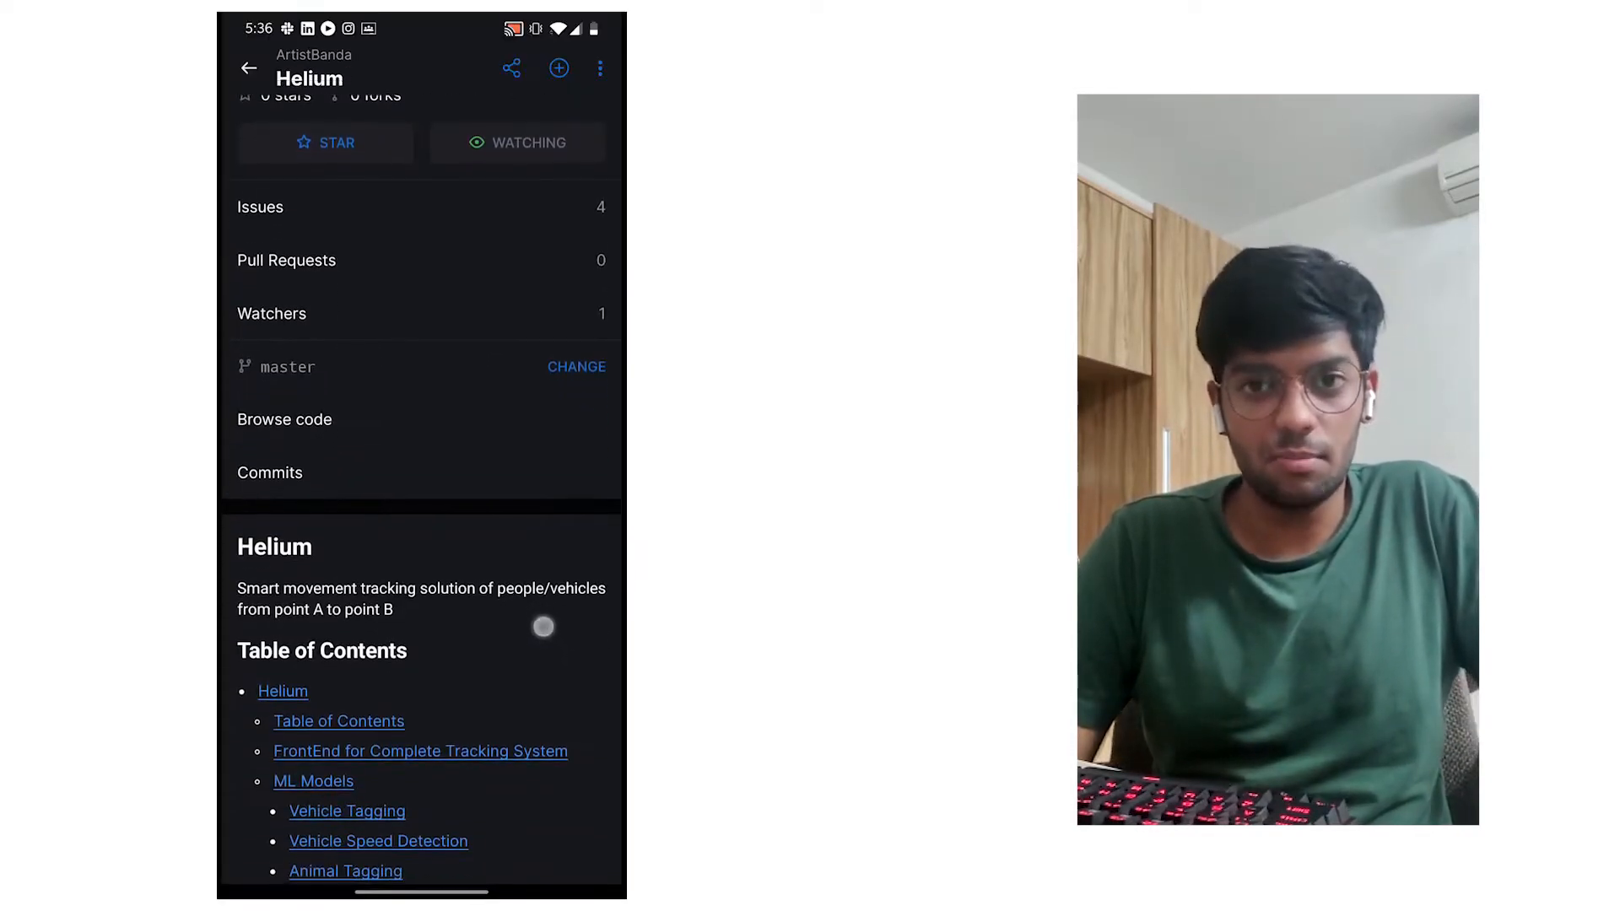
{"action": "scroll", "scroll_direction": "down", "scroll_amount": 3}
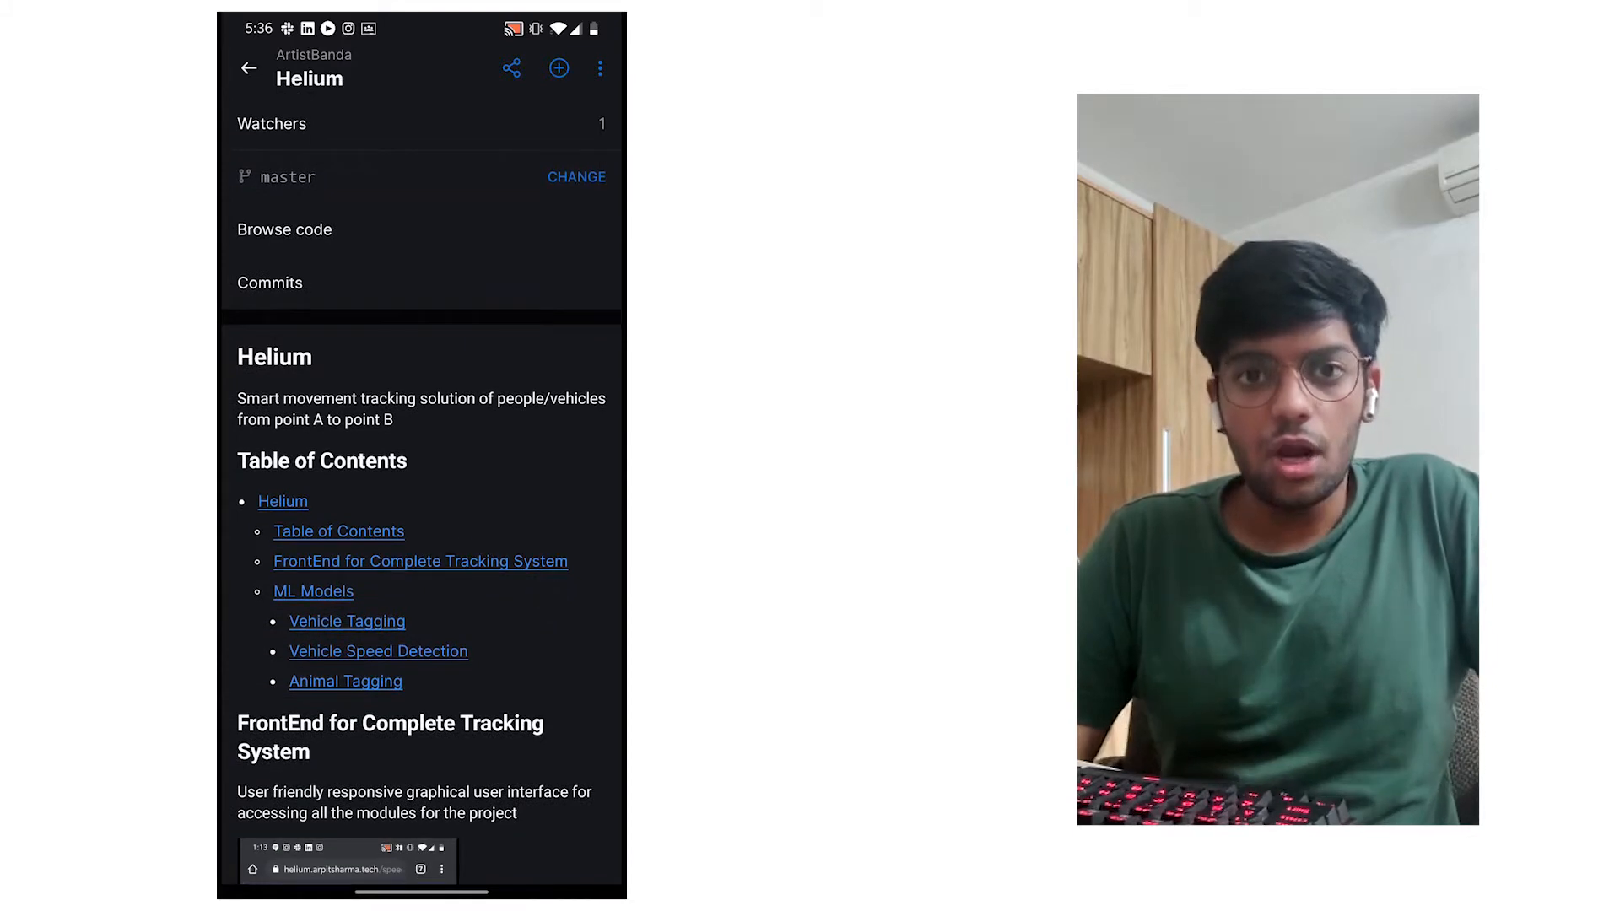
{"action": "scroll", "scroll_direction": "down", "scroll_amount": 3}
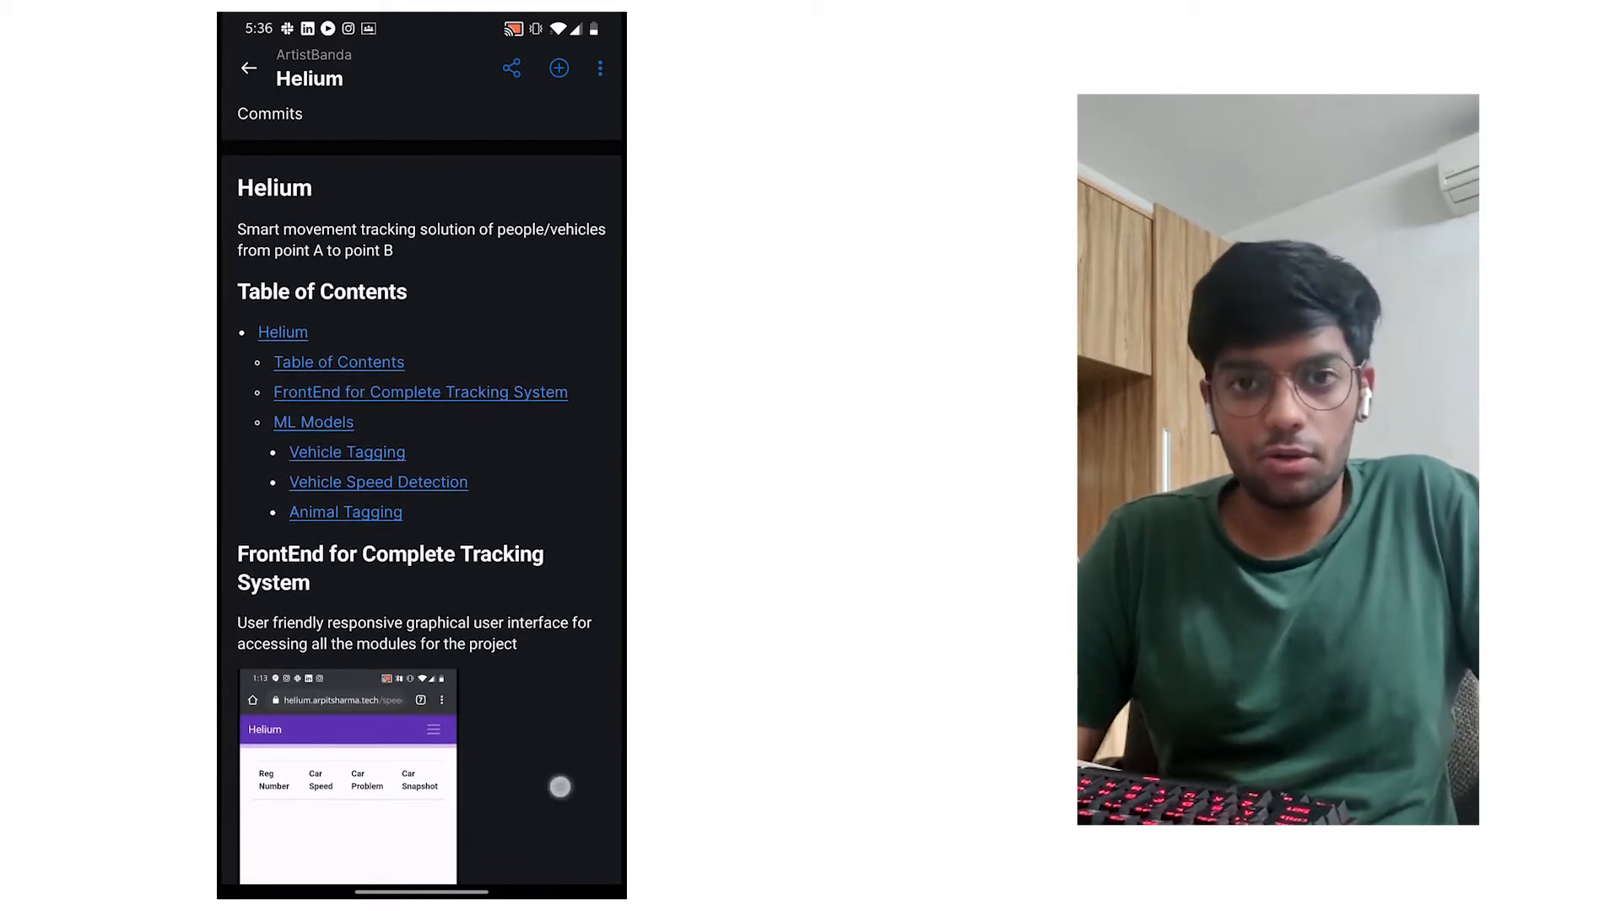
{"action": "scroll", "scroll_direction": "down", "scroll_amount": 3}
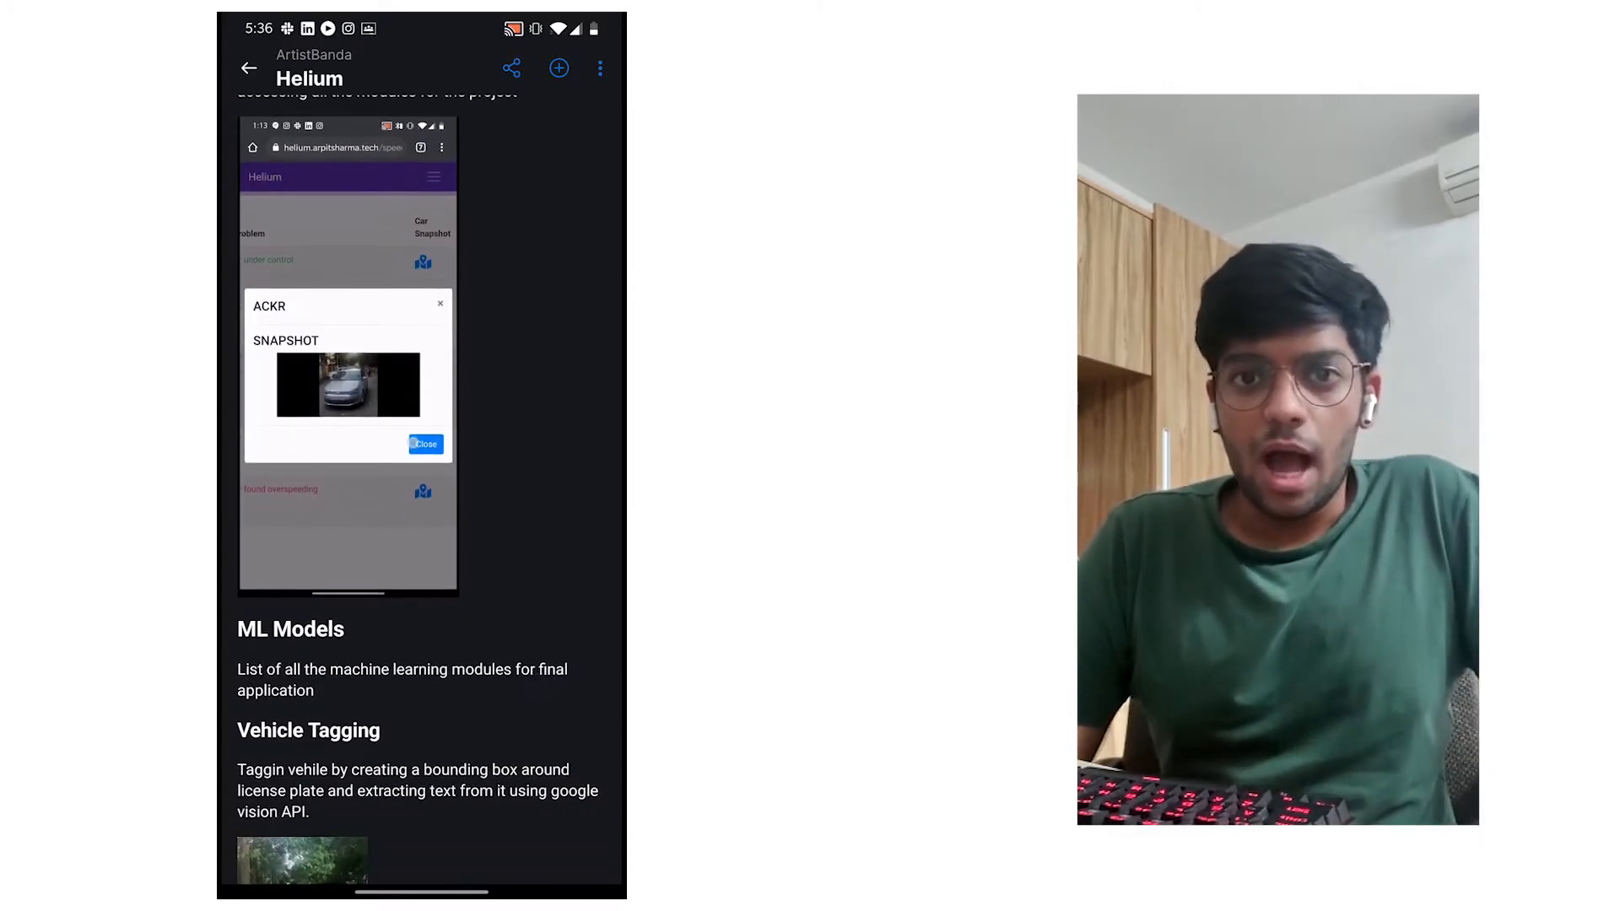
{"action": "left_click", "coordinate": [424, 443]}
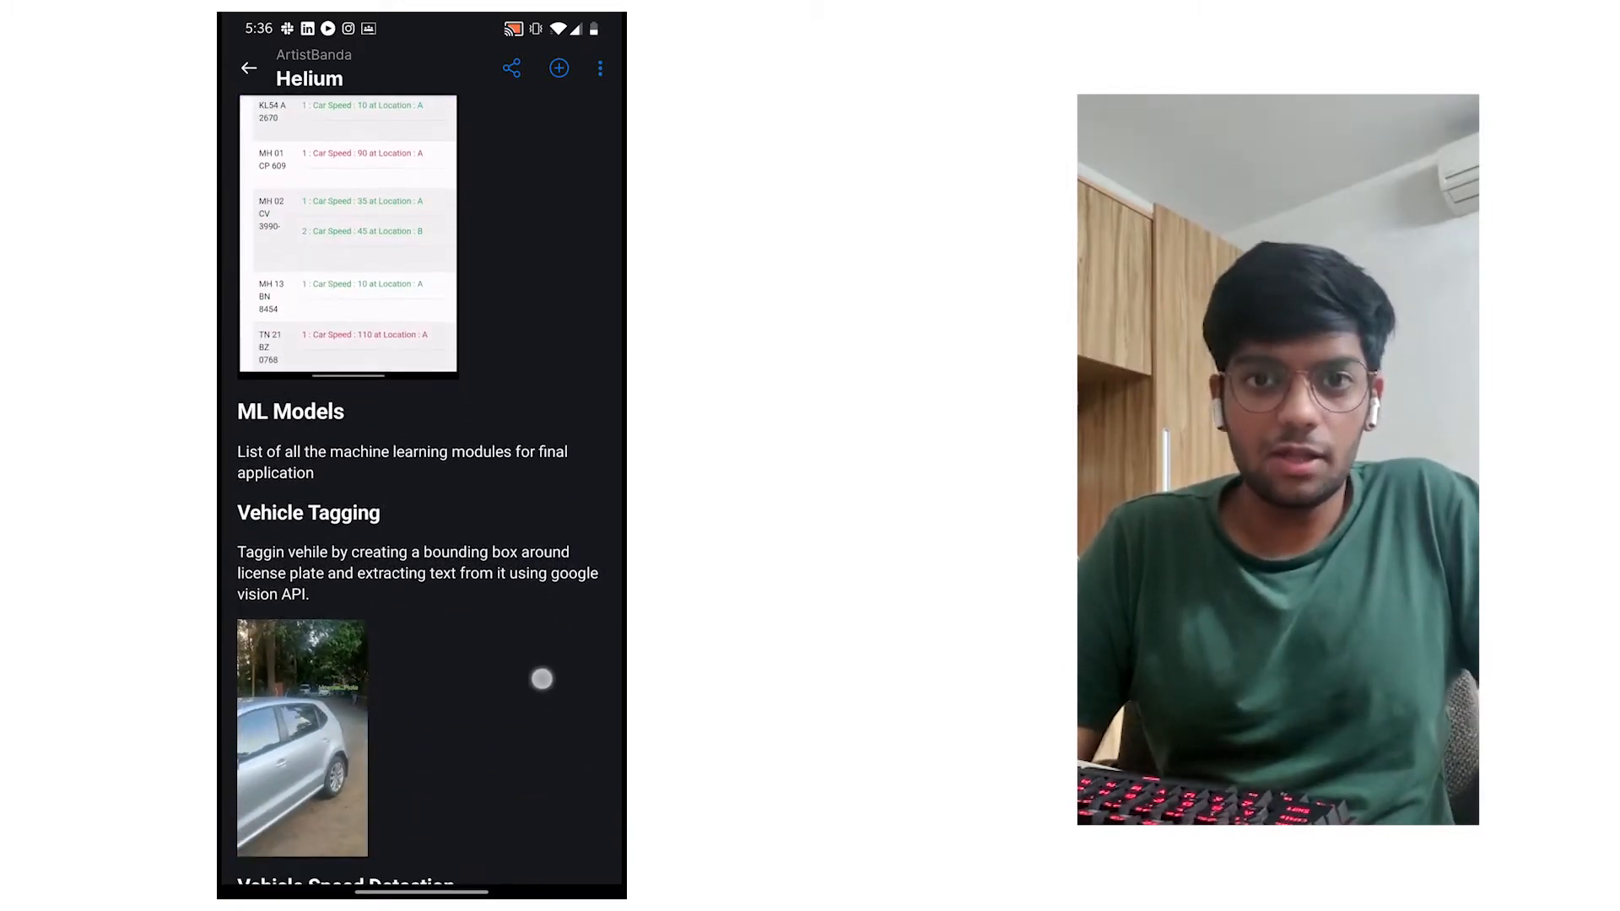
{"action": "scroll", "scroll_direction": "down", "scroll_amount": 3}
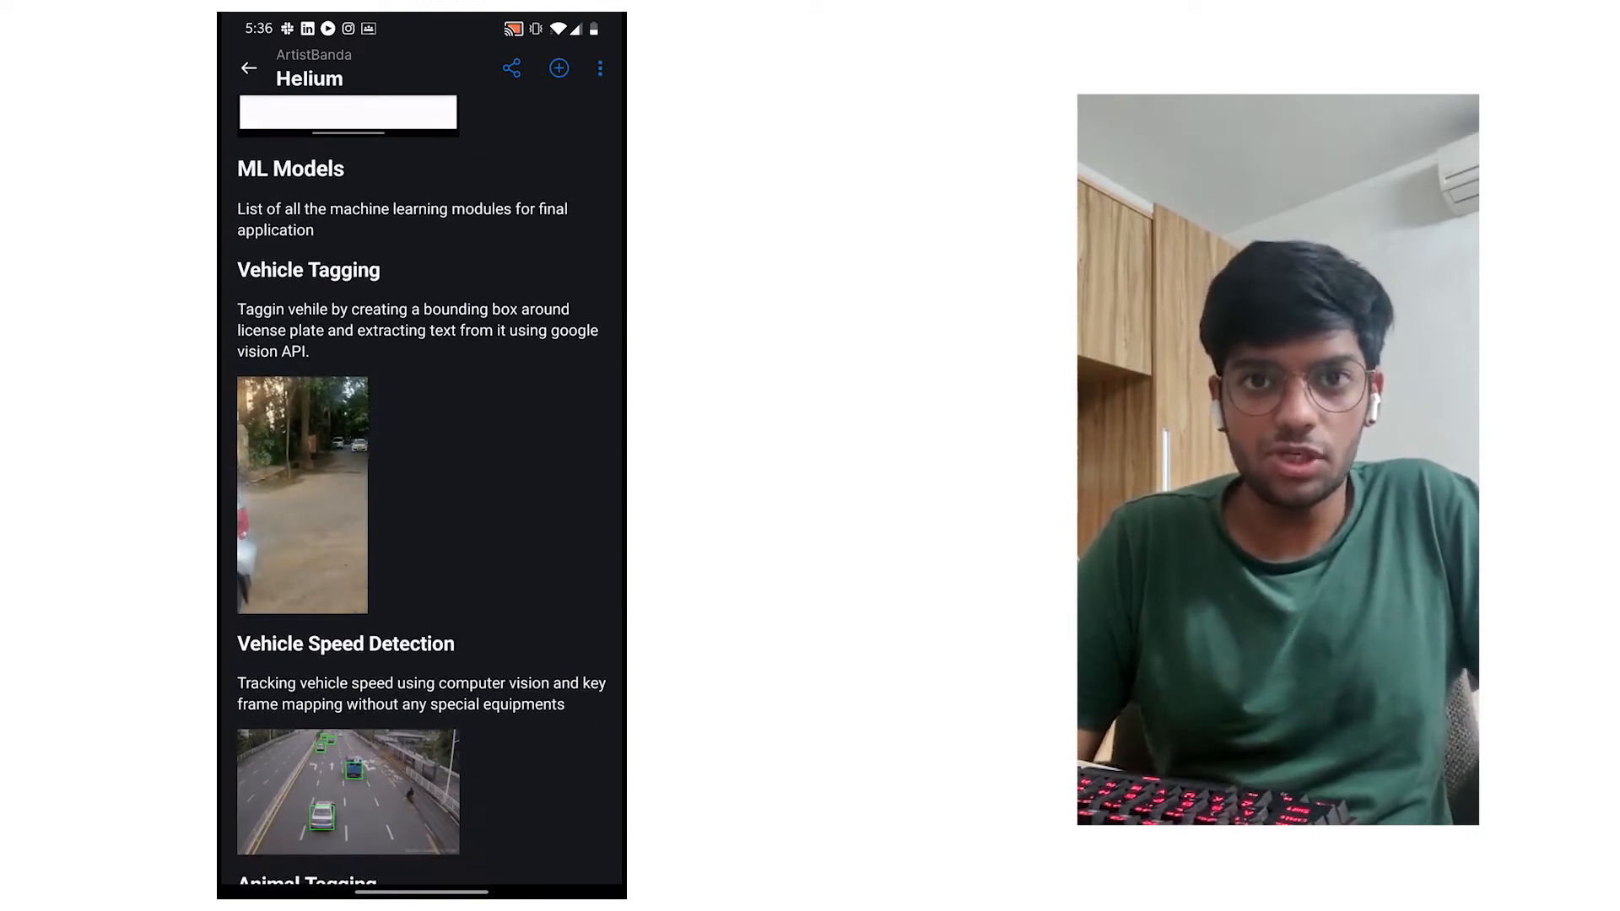
{"action": "scroll", "scroll_direction": "down", "scroll_amount": 3}
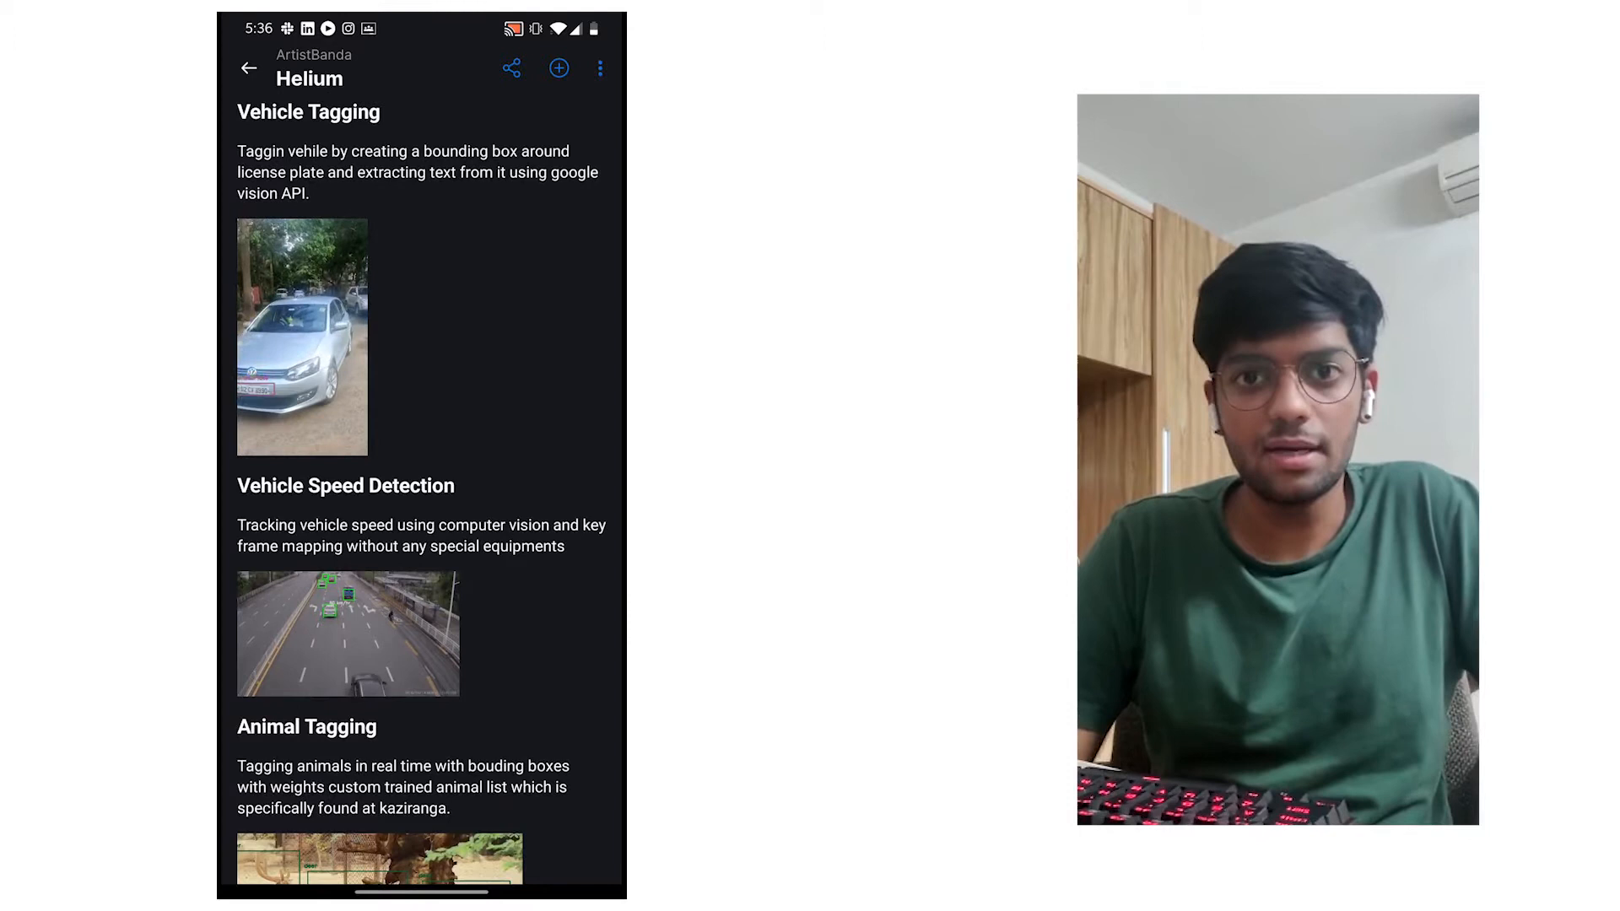
{"action": "scroll", "scroll_direction": "down", "scroll_amount": 3}
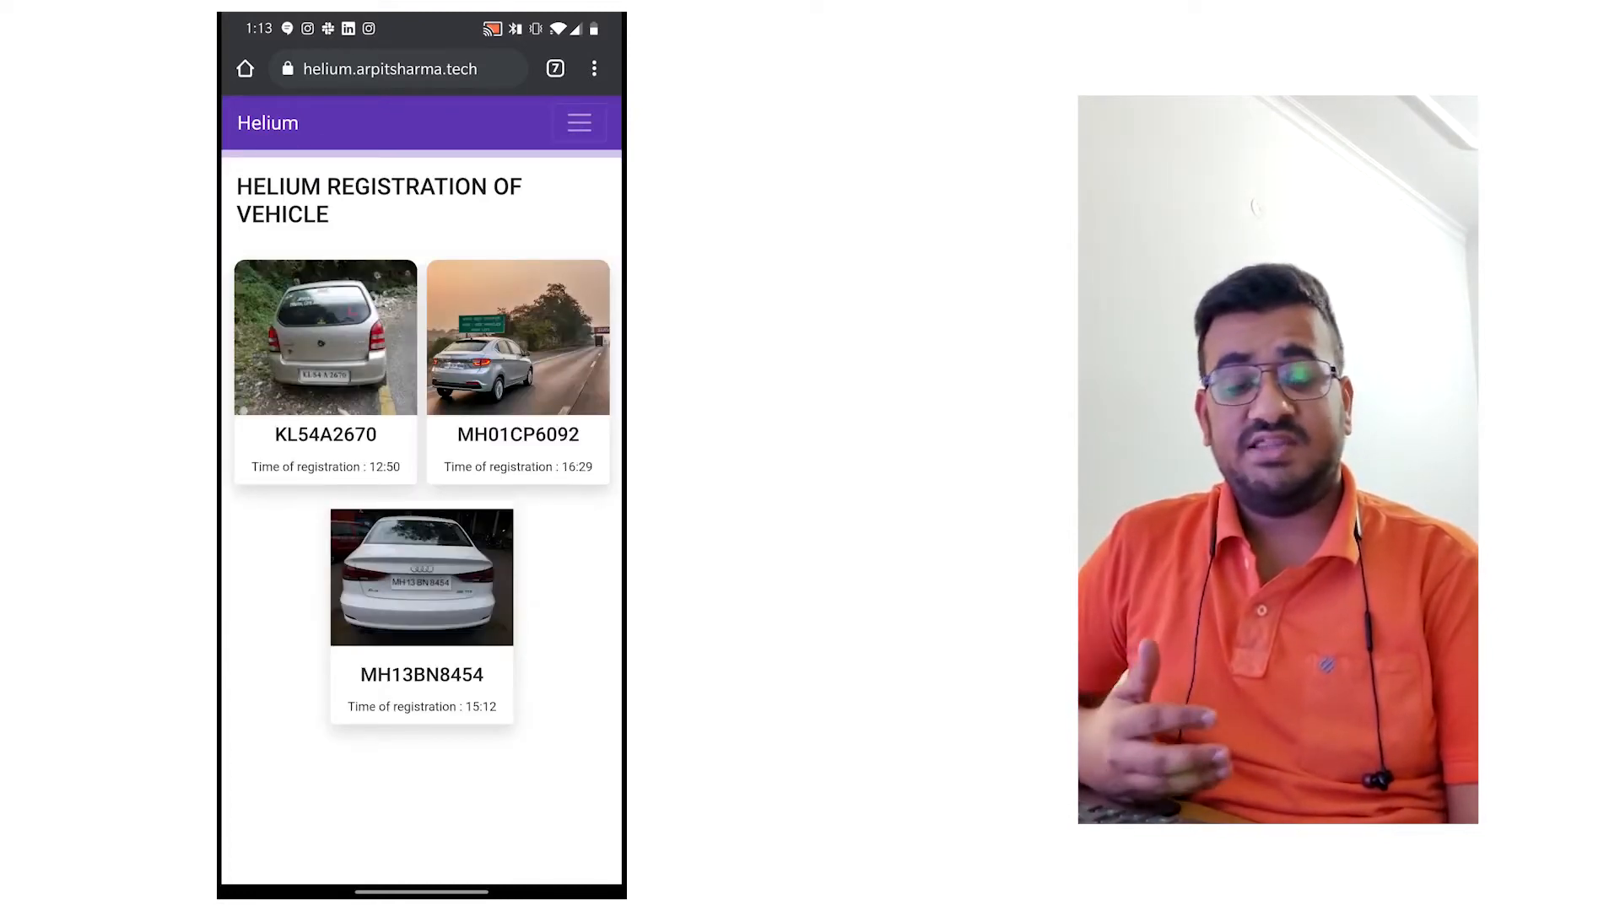
Open the site menu on the vehicle registration page to reveal the Home, Speed and Animal links
{"action": "left_click", "coordinate": [578, 121]}
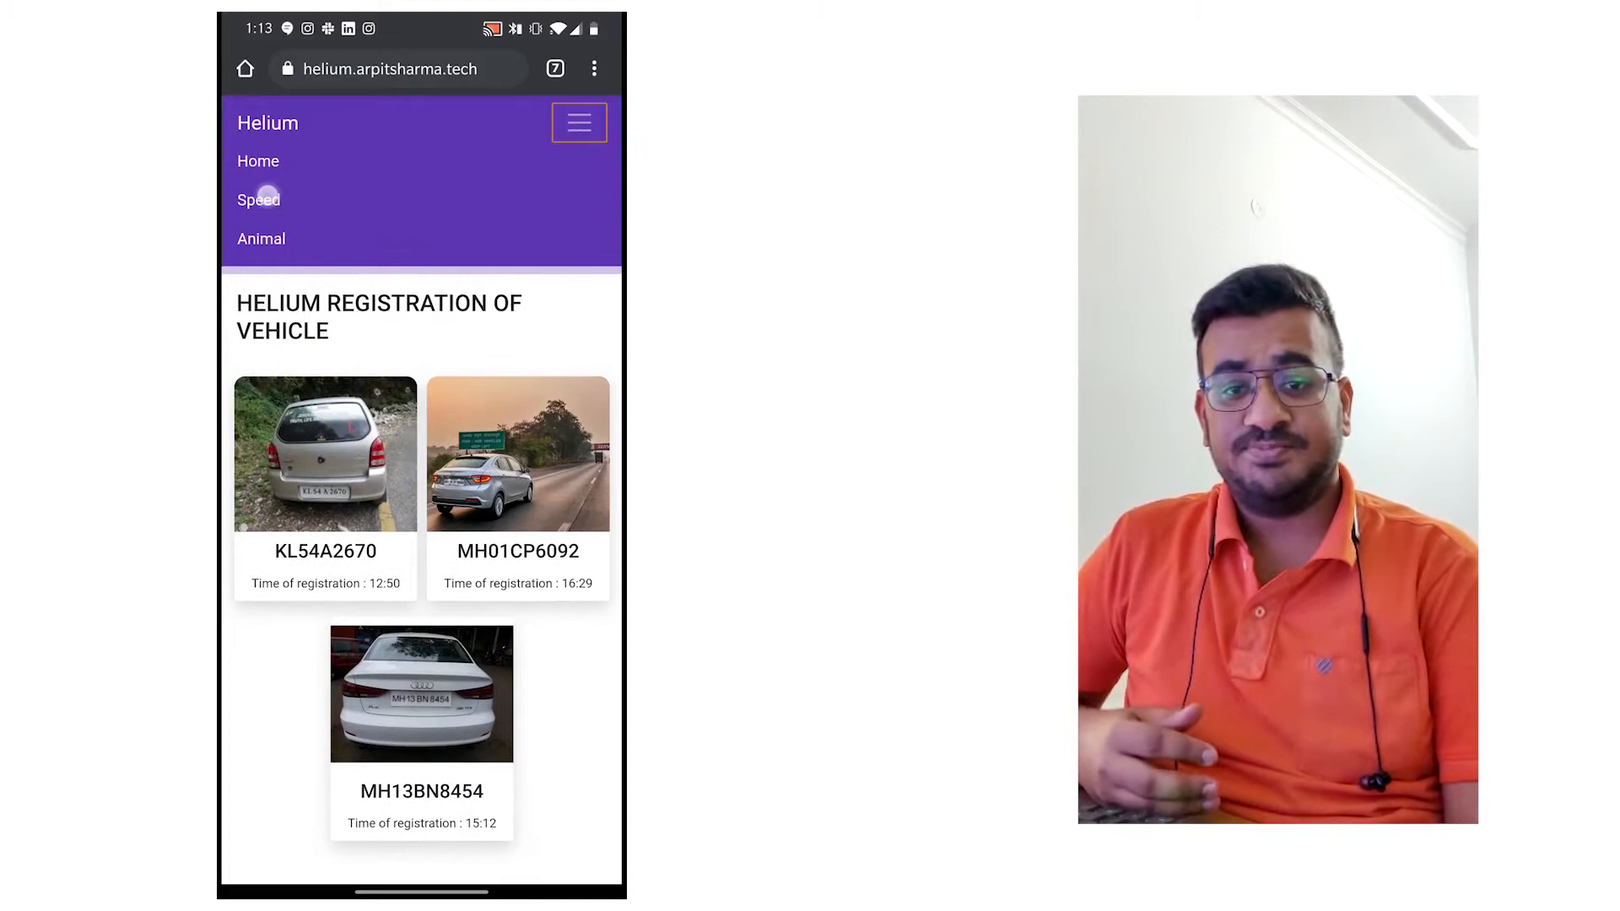
Go to the Speed page, then view and close a car's snapshot
{"action": "left_click", "coordinate": [258, 199]}
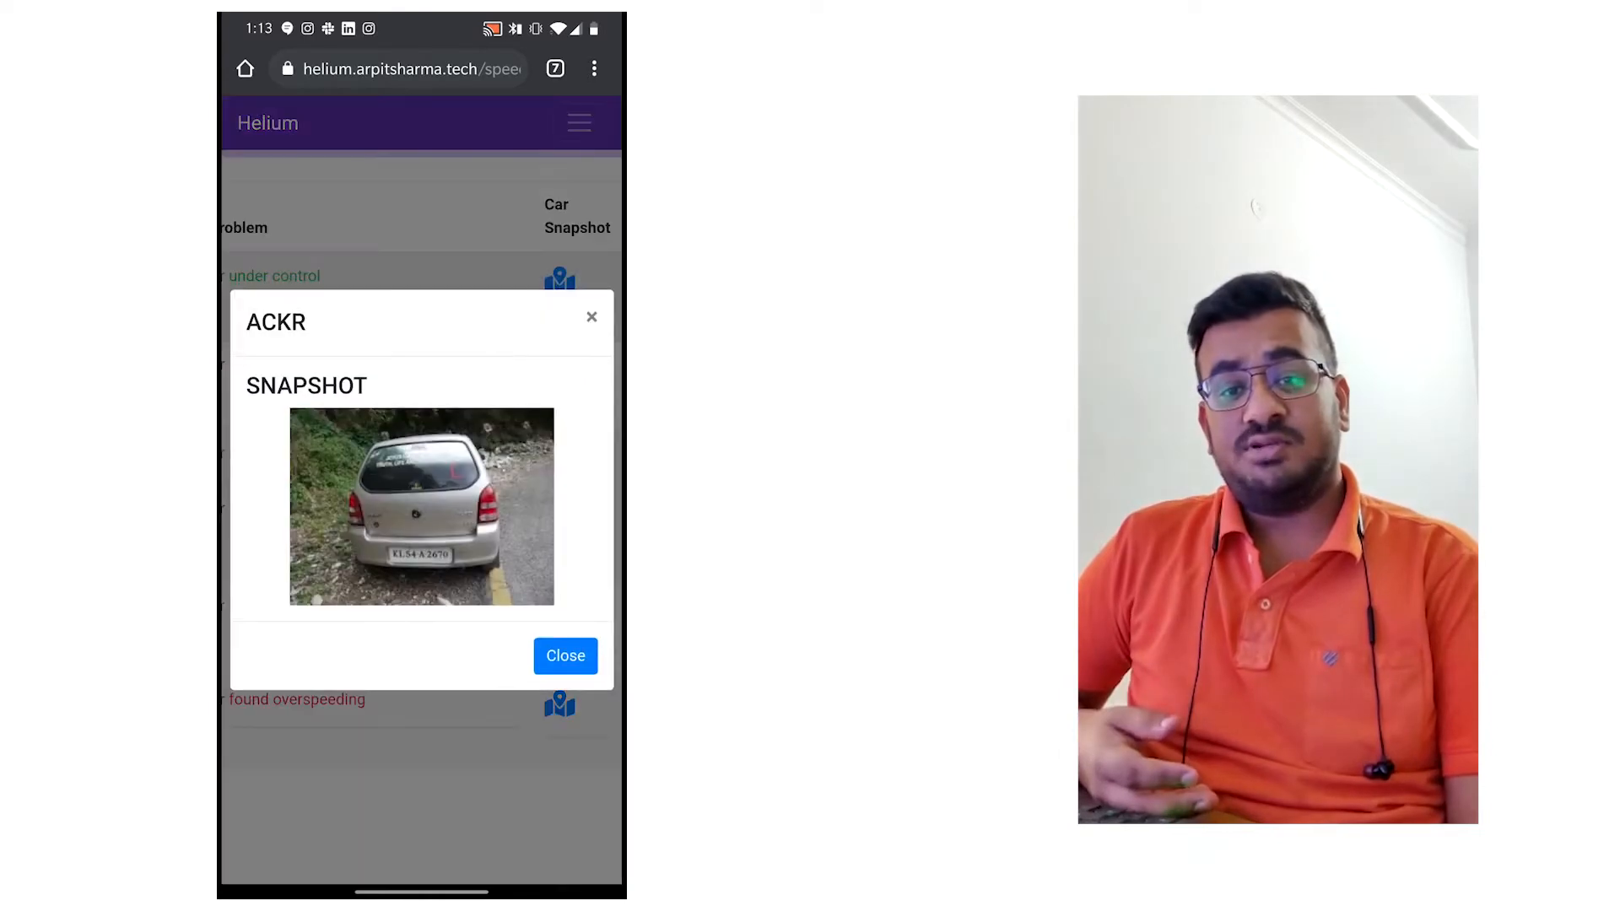
{"action": "left_click", "coordinate": [566, 656]}
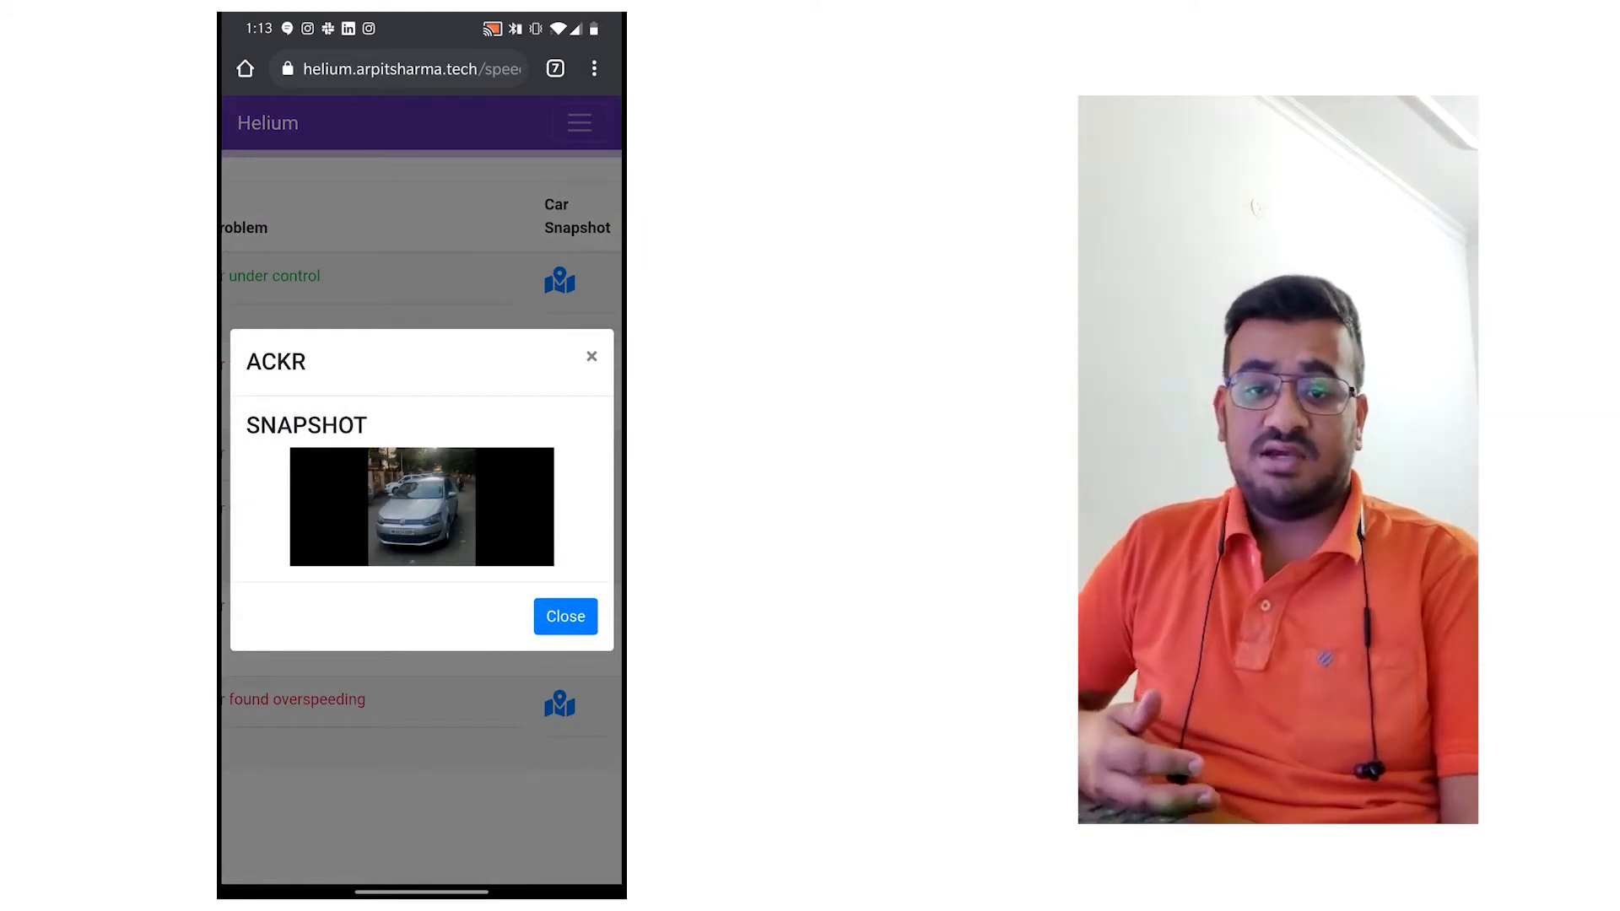
{"action": "left_click", "coordinate": [565, 616]}
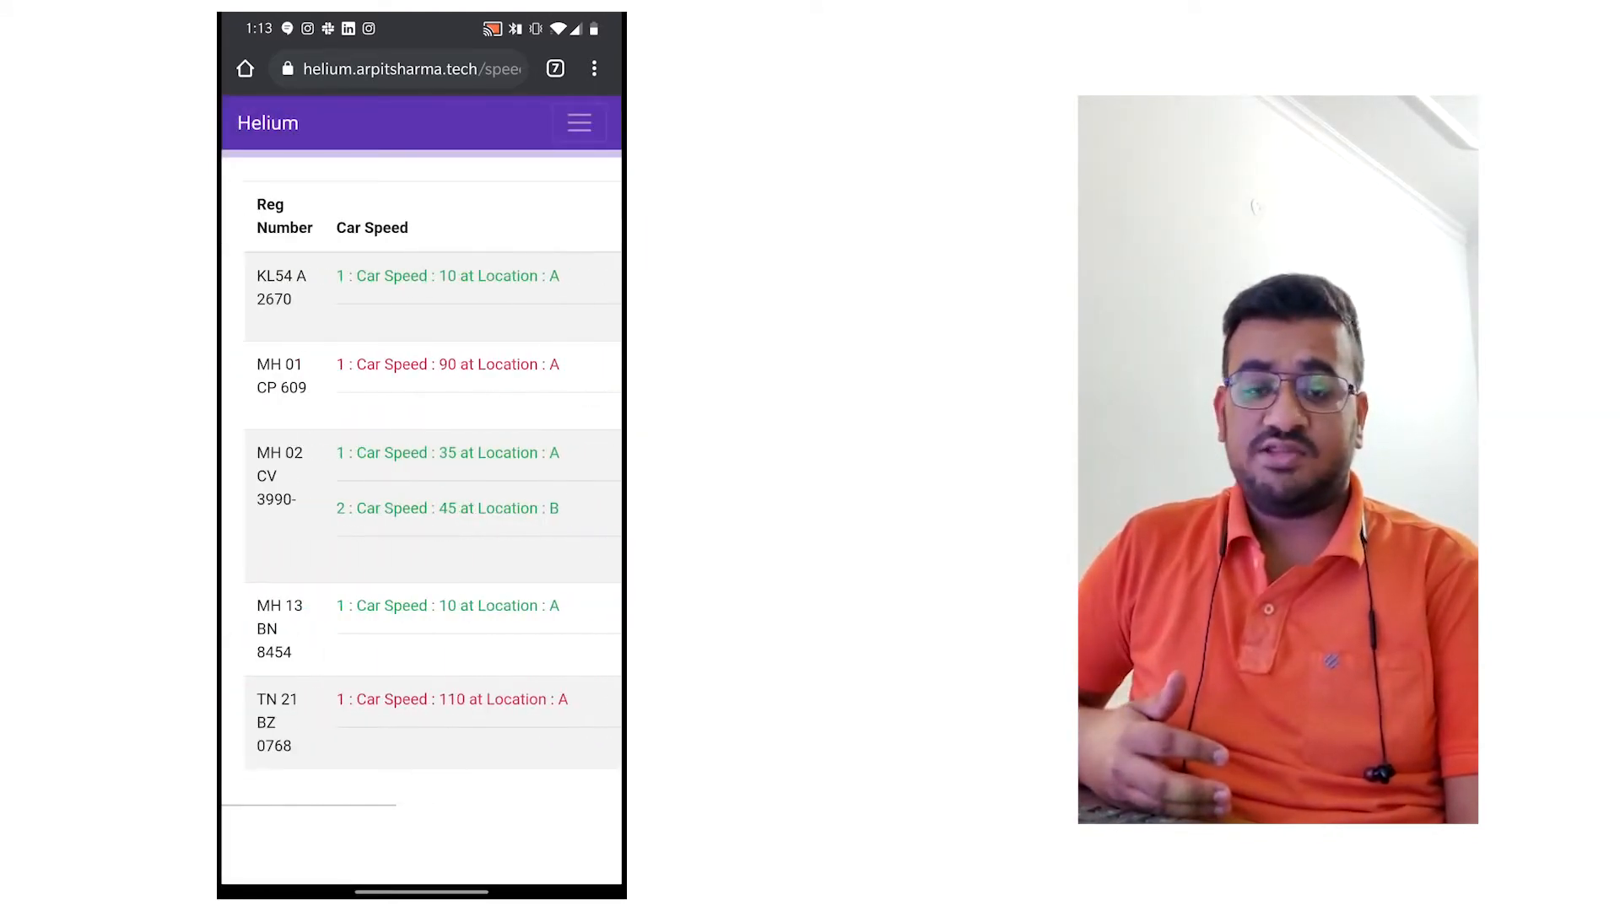
{"action": "left_click", "coordinate": [578, 121]}
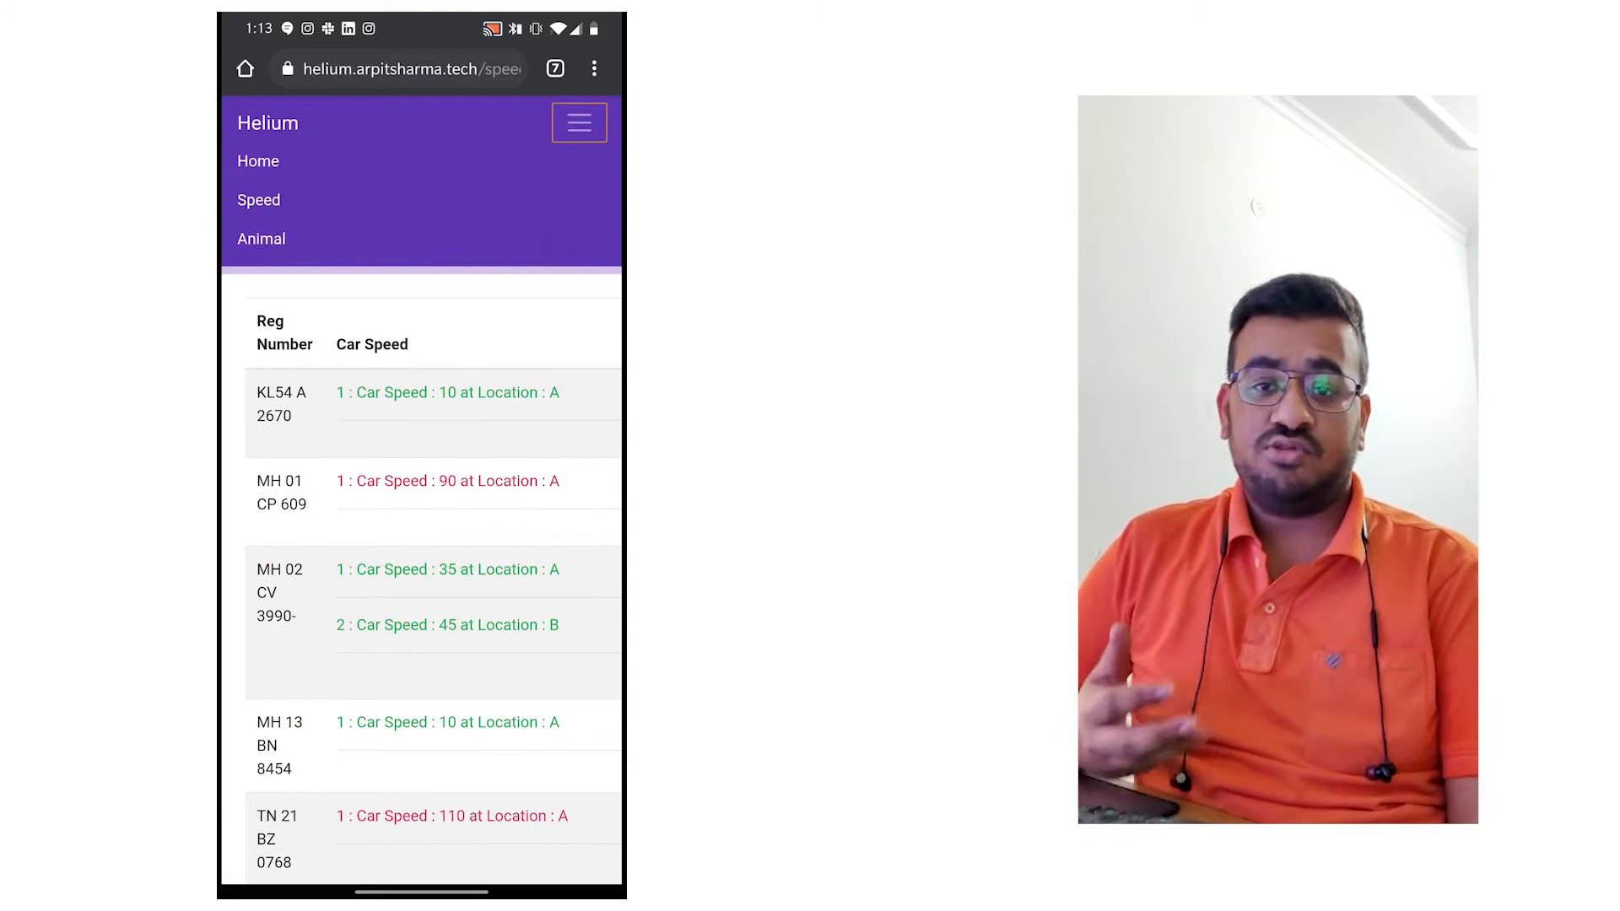
Go to the Animal page, view and close the deer snapshot, then open the rhinoceros snapshot
{"action": "left_click", "coordinate": [262, 239]}
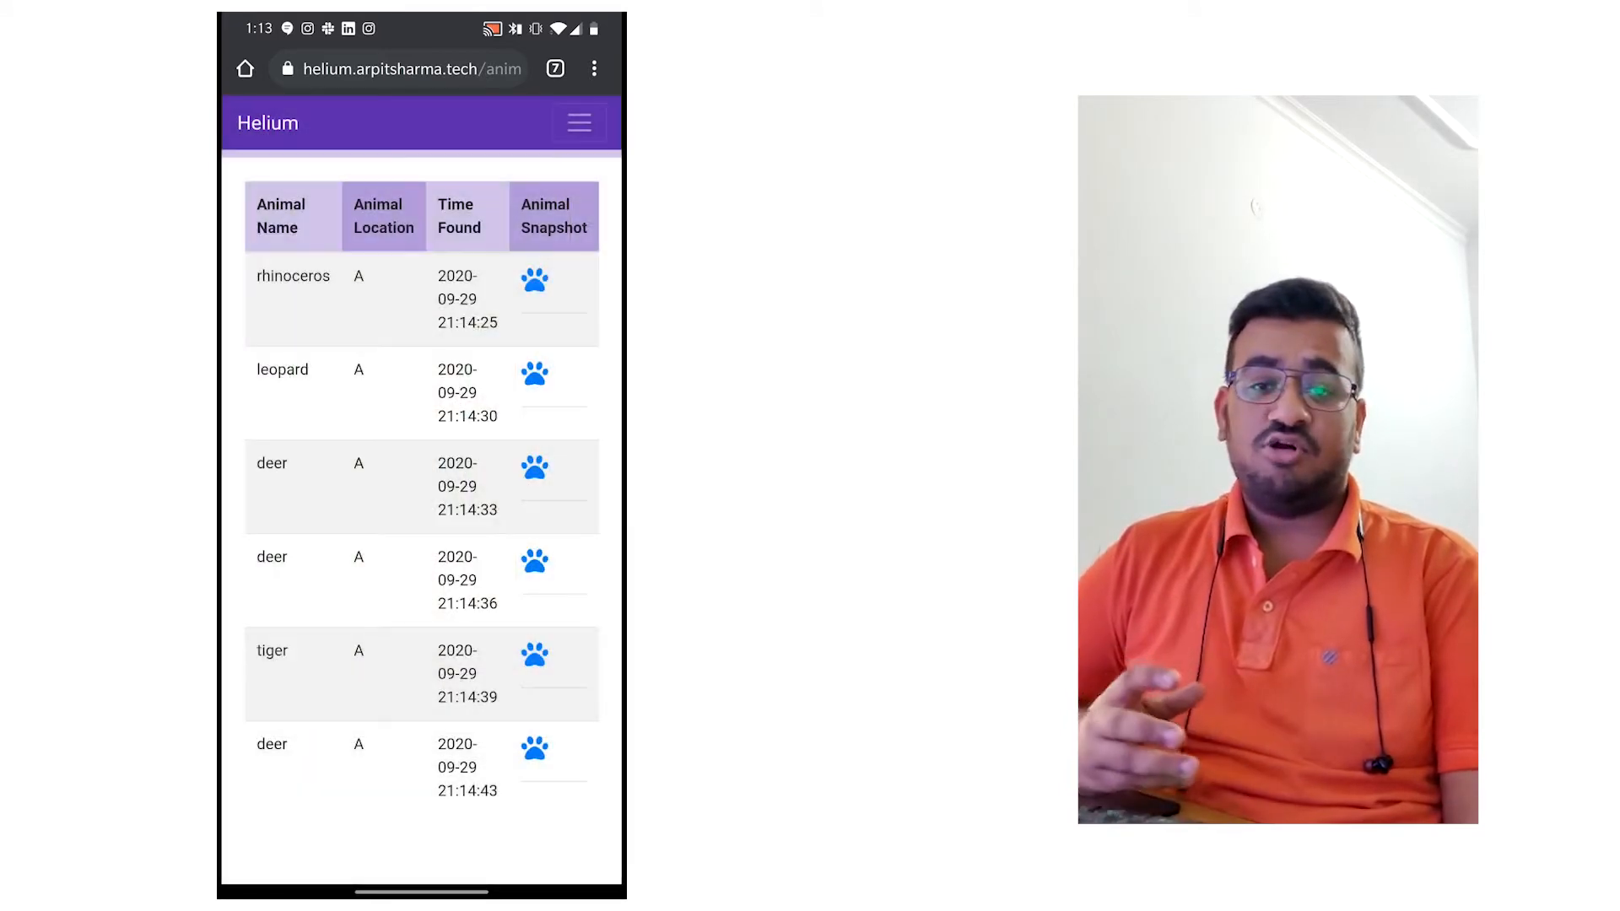
{"action": "left_click", "coordinate": [535, 466]}
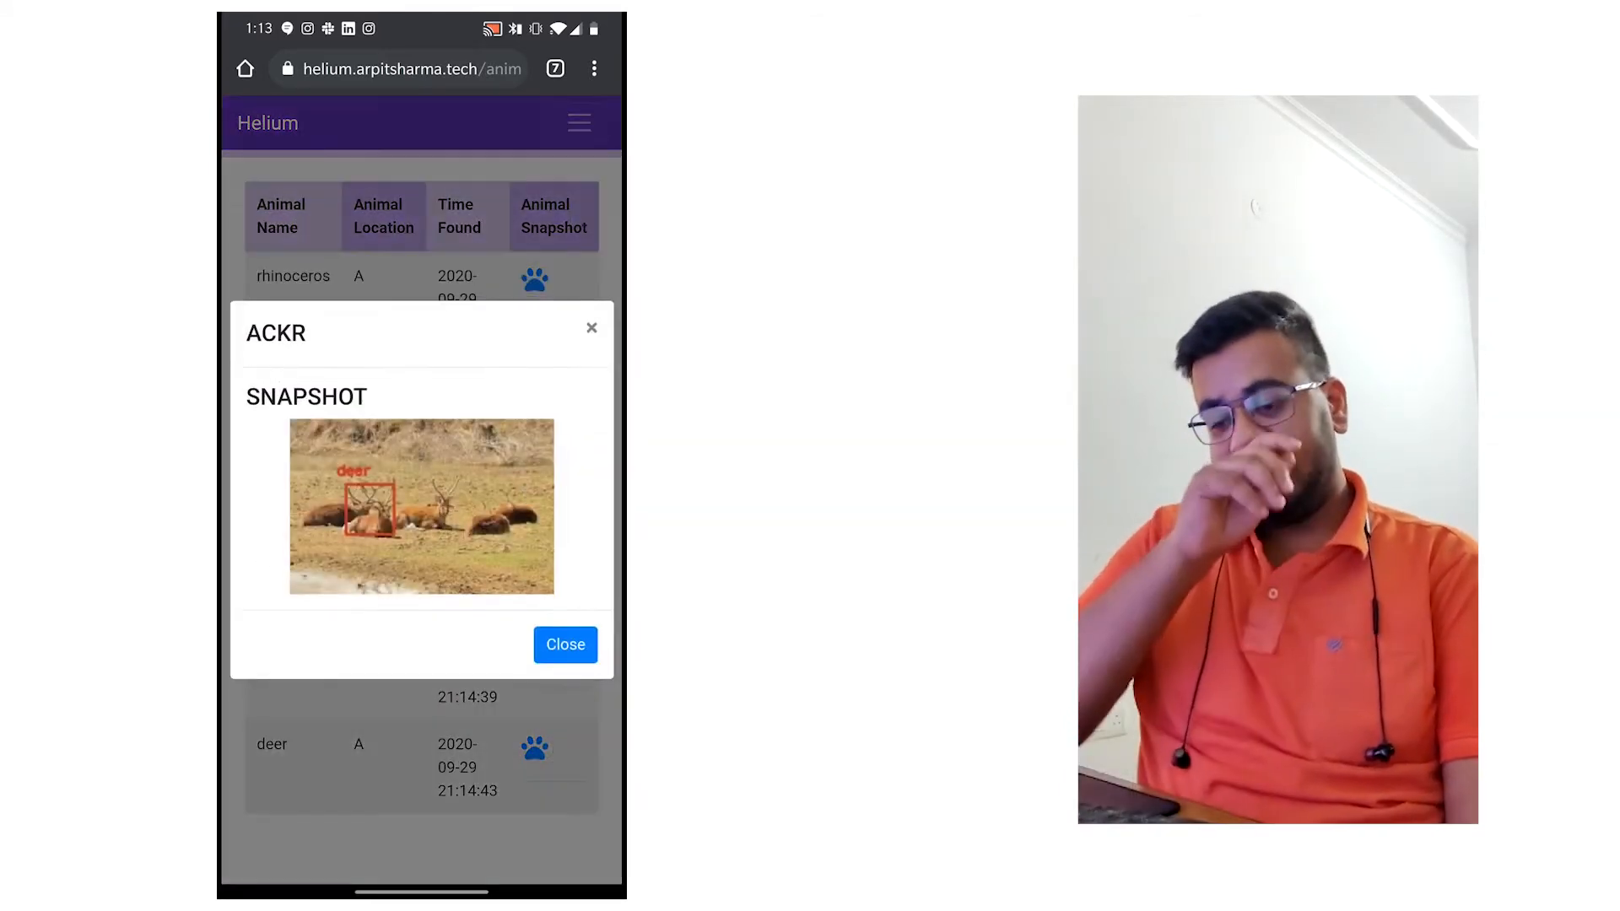
{"action": "left_click", "coordinate": [565, 645]}
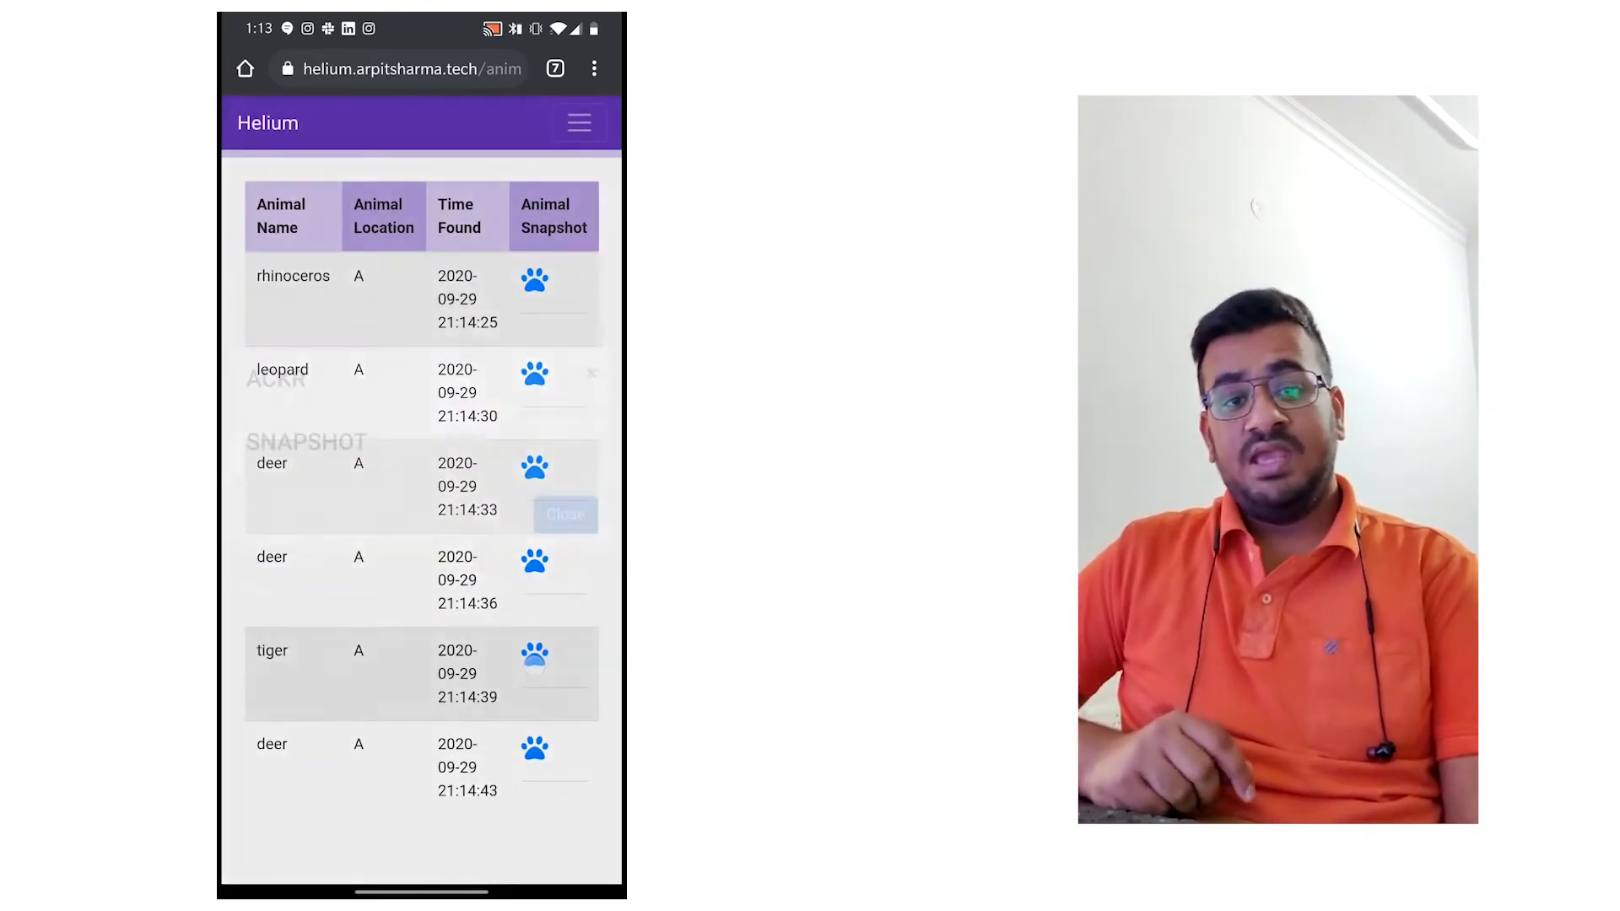
{"action": "left_click", "coordinate": [566, 515]}
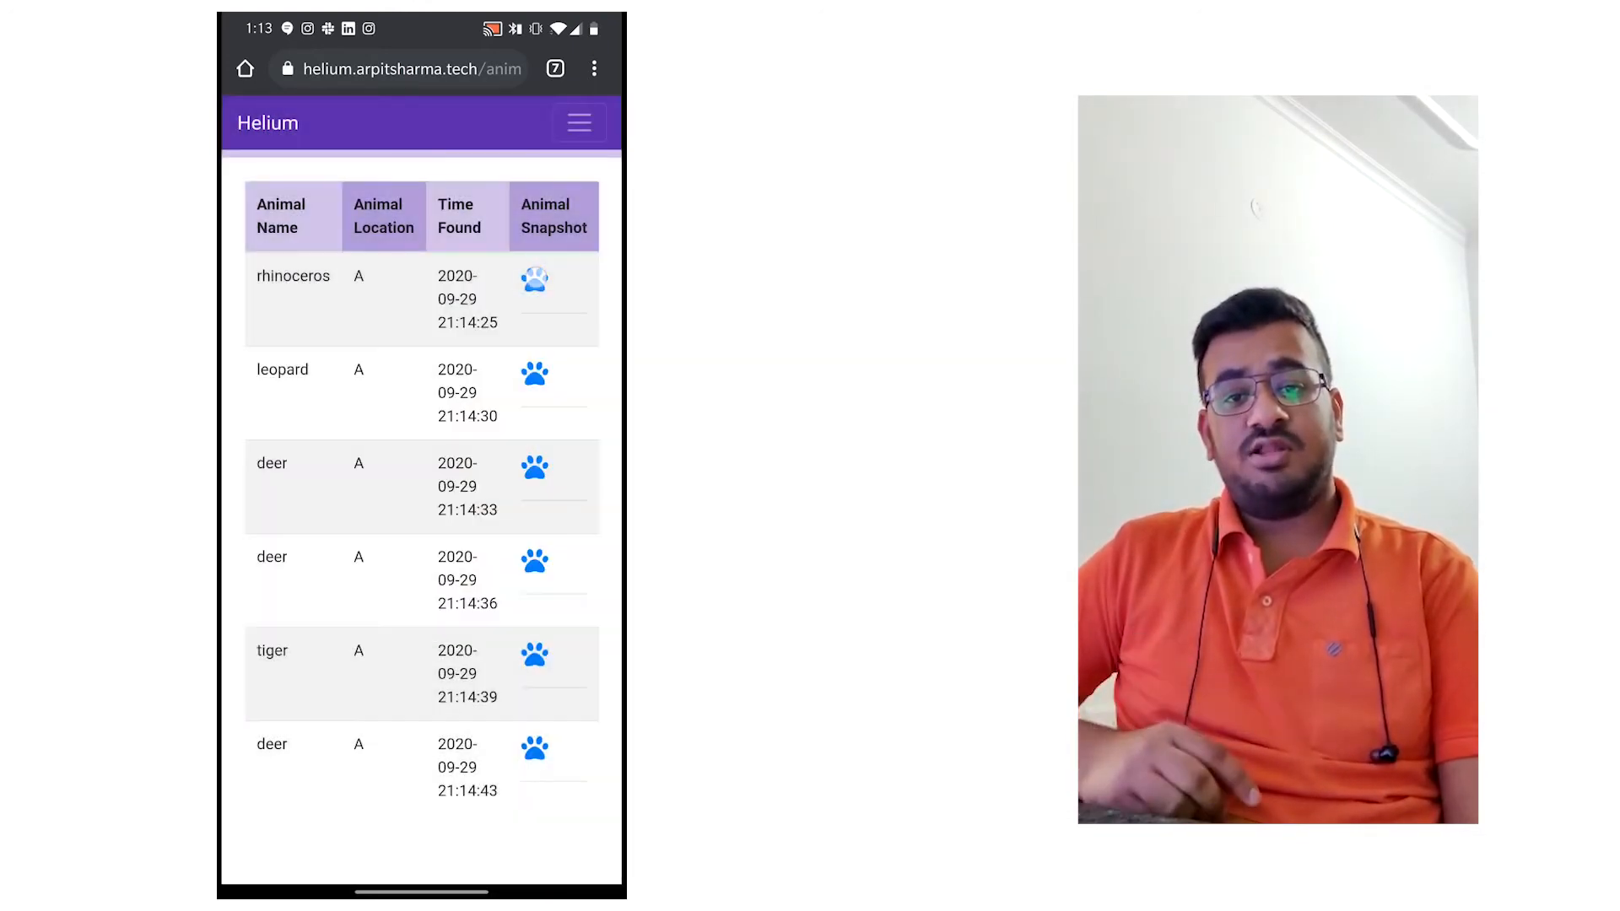